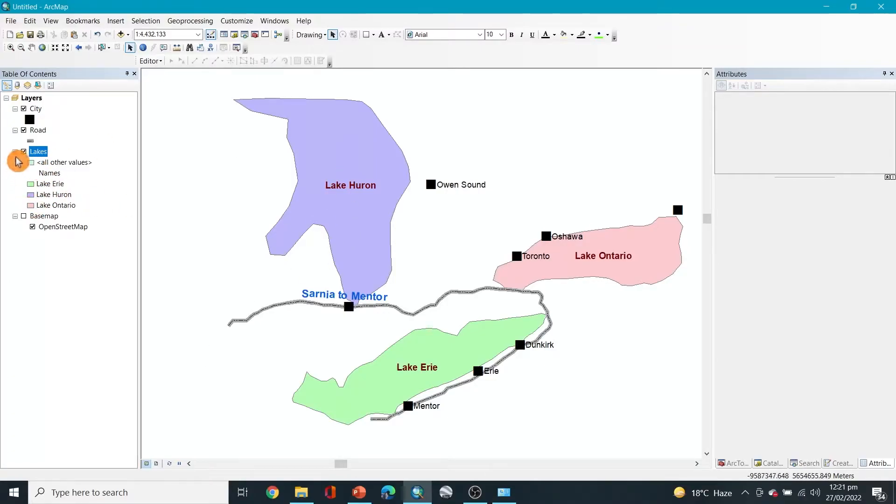
Collapse the Lakes legend entries and hide the basemap layer.
{"action": "left_click", "coordinate": [15, 151]}
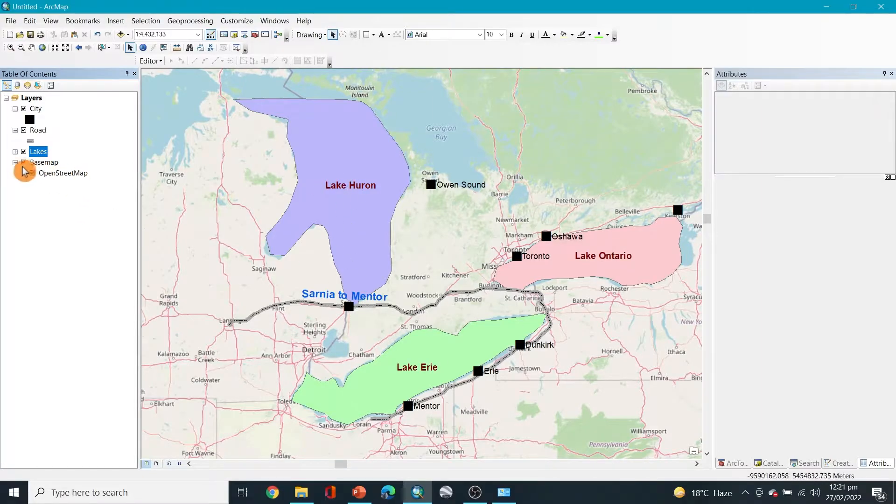
{"action": "left_click", "coordinate": [32, 173]}
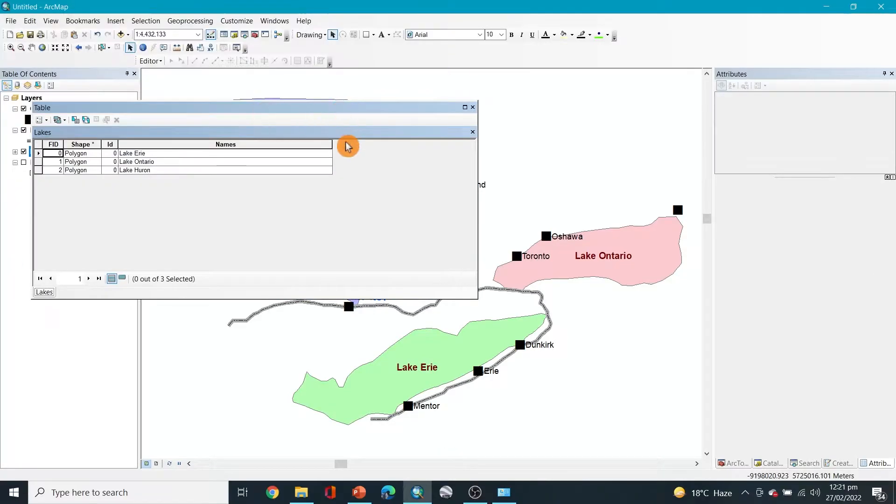
Add a new field named Area to the Lakes table.
{"action": "left_click", "coordinate": [38, 120]}
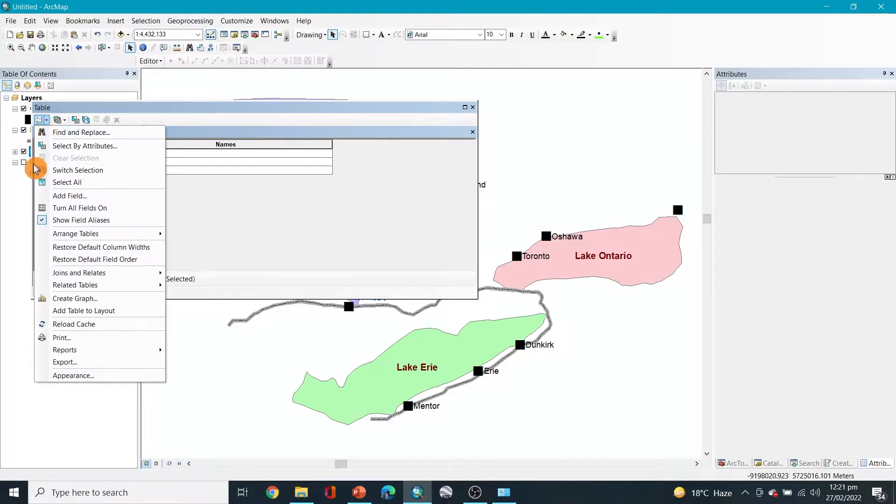
{"action": "left_click", "coordinate": [69, 196]}
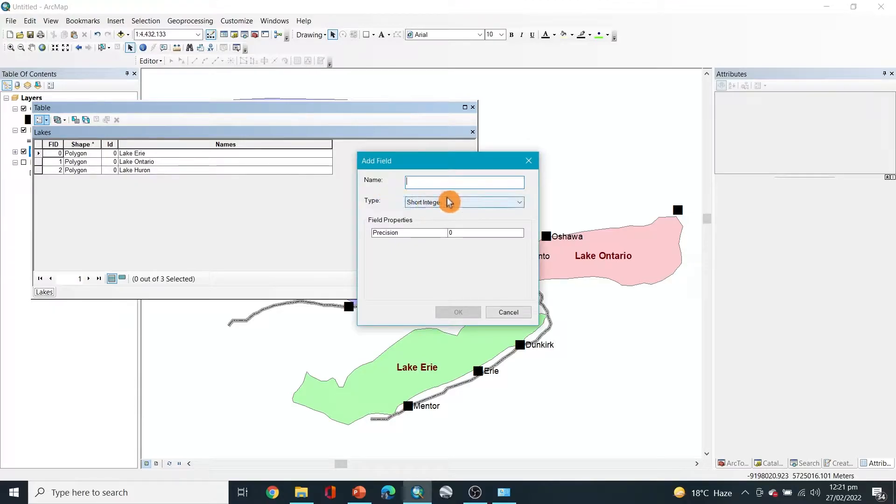
{"action": "type", "text": "Area"}
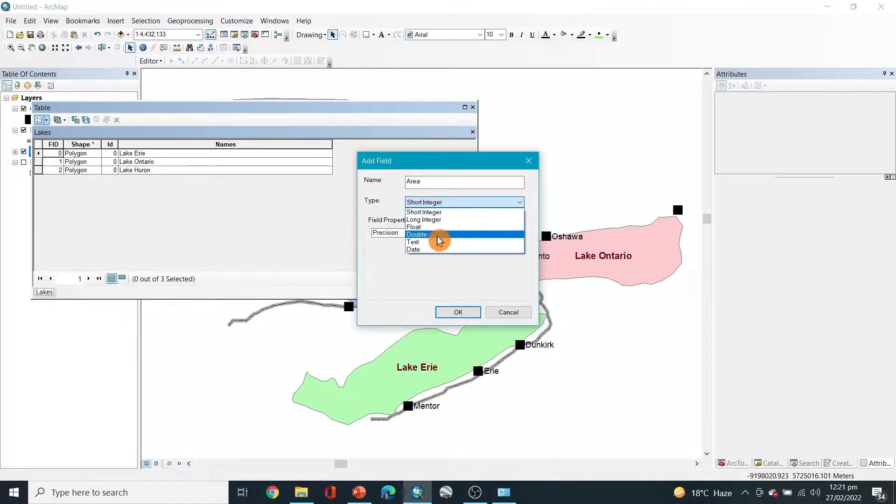
{"action": "left_click", "coordinate": [458, 312]}
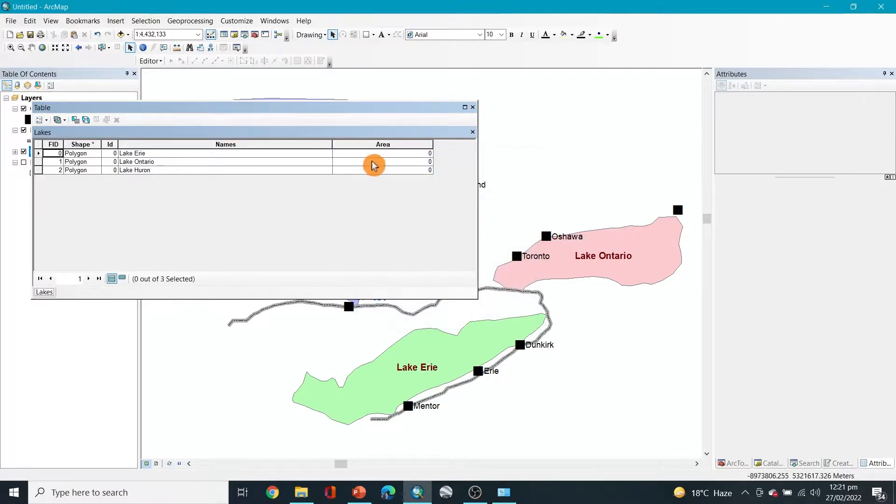
Calculate each lake's area into the Area field in square meters.
{"action": "right_click", "coordinate": [309, 147]}
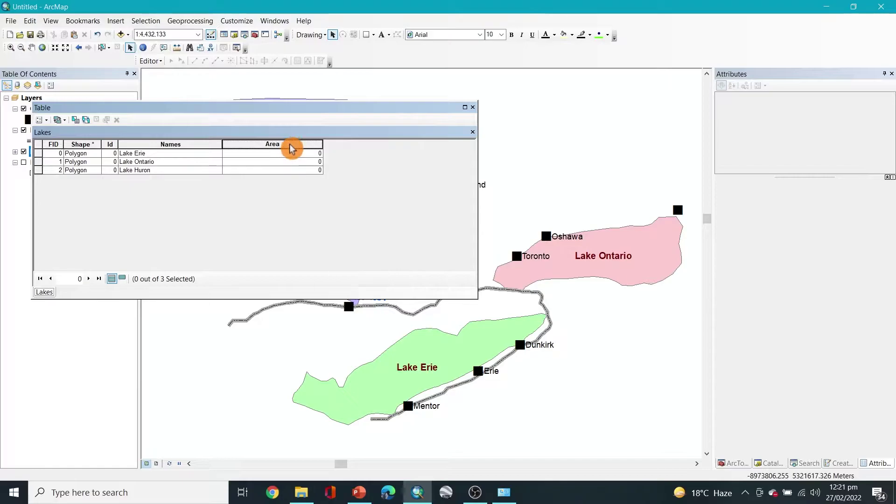
{"action": "right_click", "coordinate": [288, 145]}
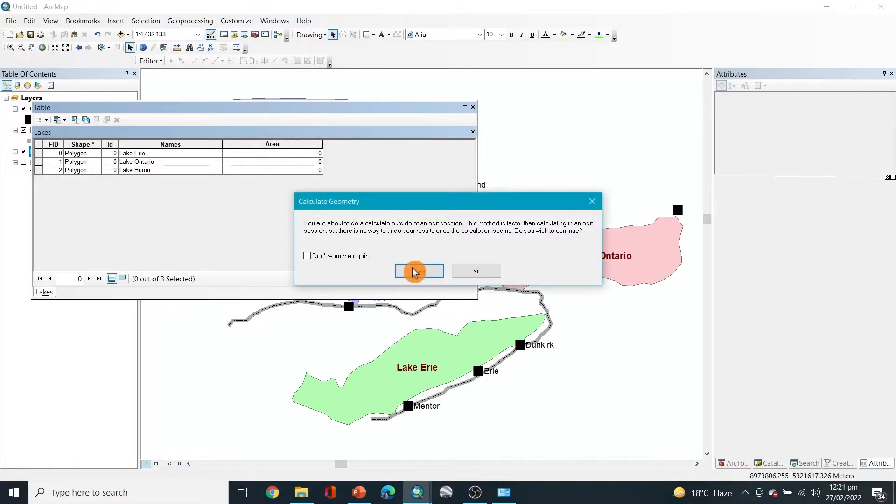
{"action": "left_click", "coordinate": [418, 270]}
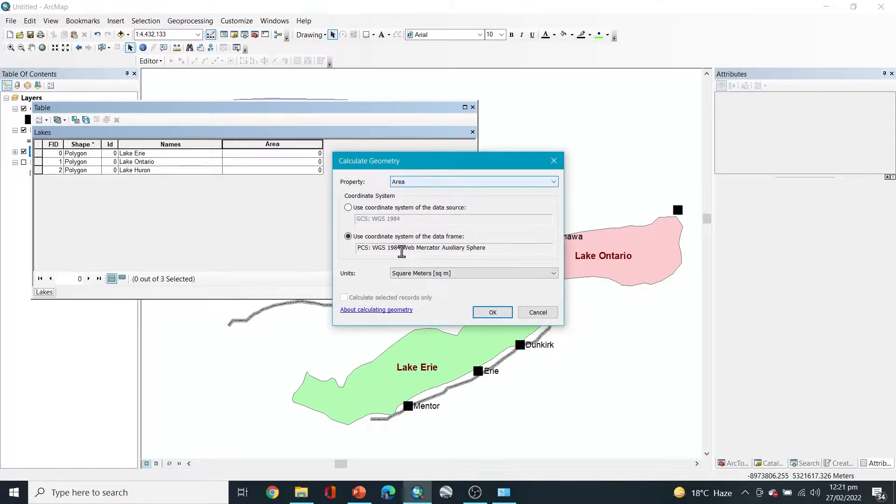
{"action": "left_click", "coordinate": [492, 312]}
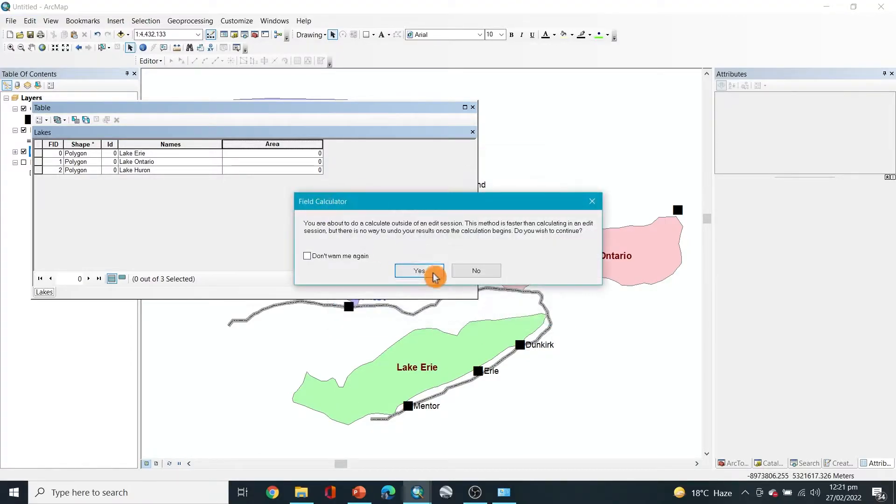
{"action": "left_click", "coordinate": [419, 271]}
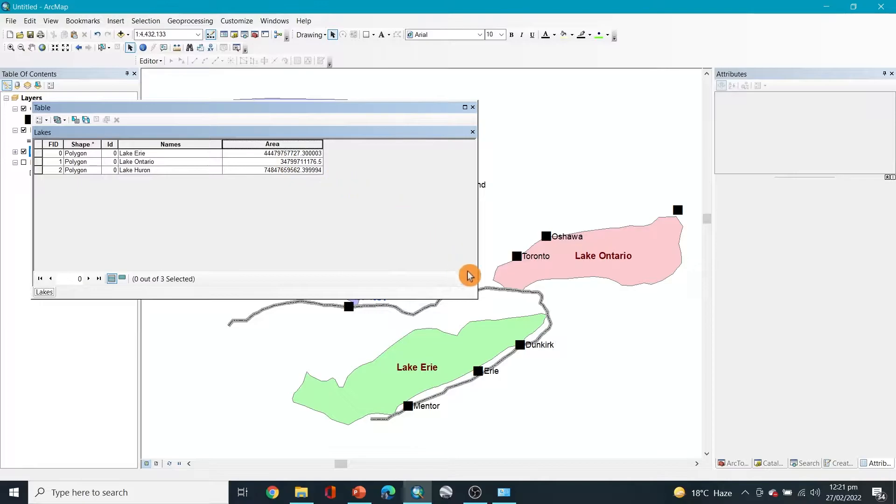
{"action": "mouse_move", "coordinate": [290, 158]}
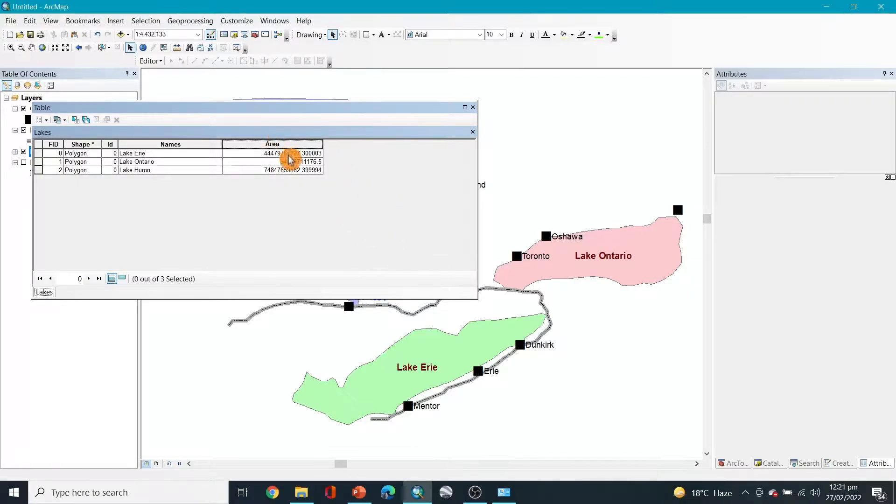
Recalculate the Area field in square kilometers, giving Lake Erie 44479.757727.
{"action": "right_click", "coordinate": [288, 159]}
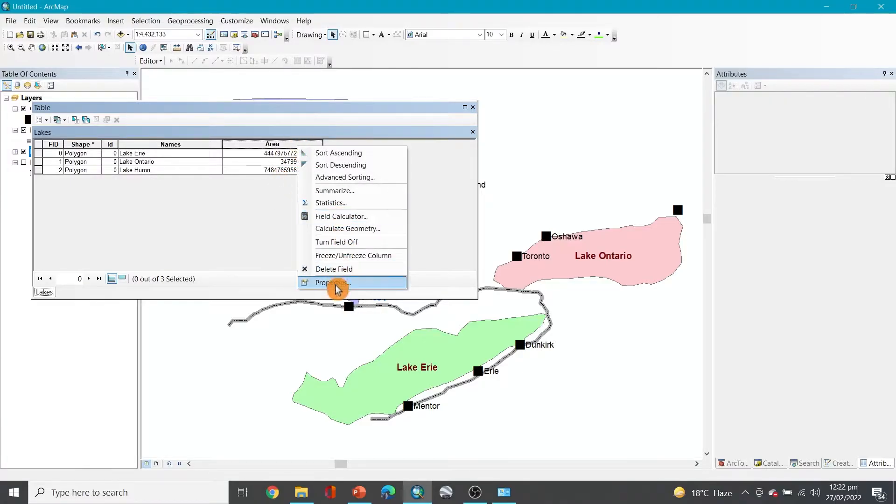
{"action": "left_click", "coordinate": [332, 283]}
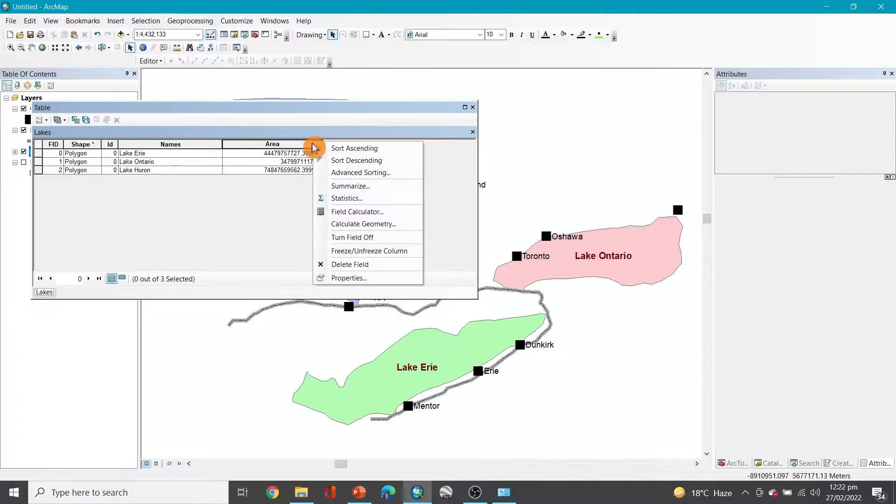
{"action": "mouse_move", "coordinate": [377, 226]}
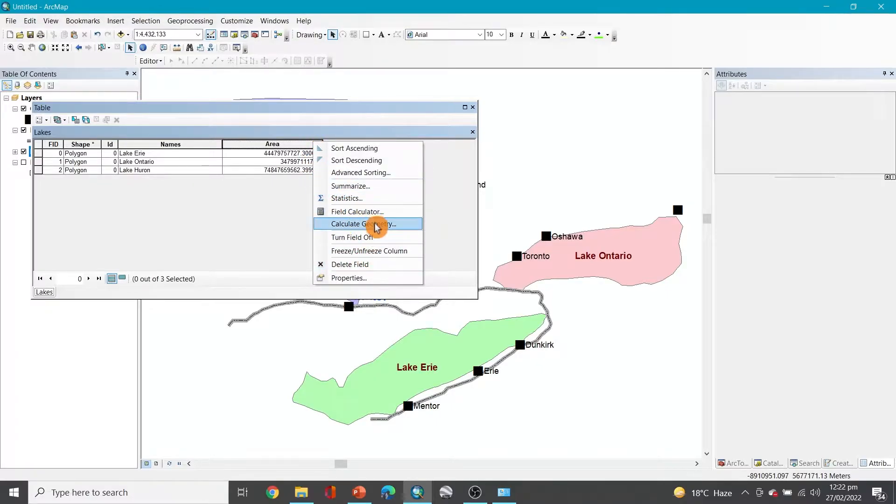
{"action": "left_click", "coordinate": [361, 224]}
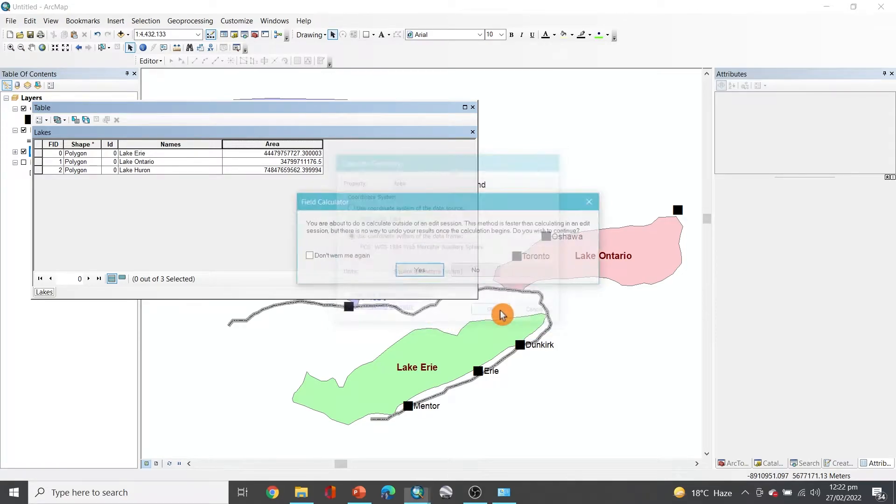
{"action": "left_click", "coordinate": [419, 269]}
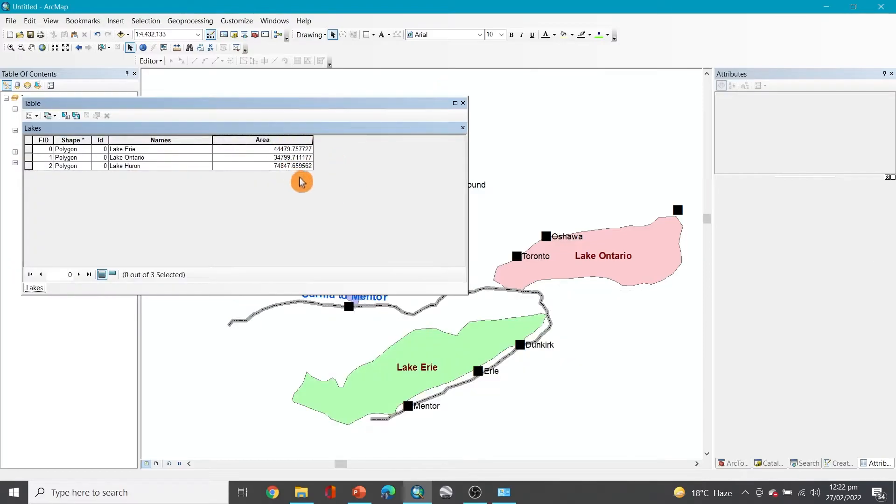
{"action": "mouse_move", "coordinate": [330, 284]}
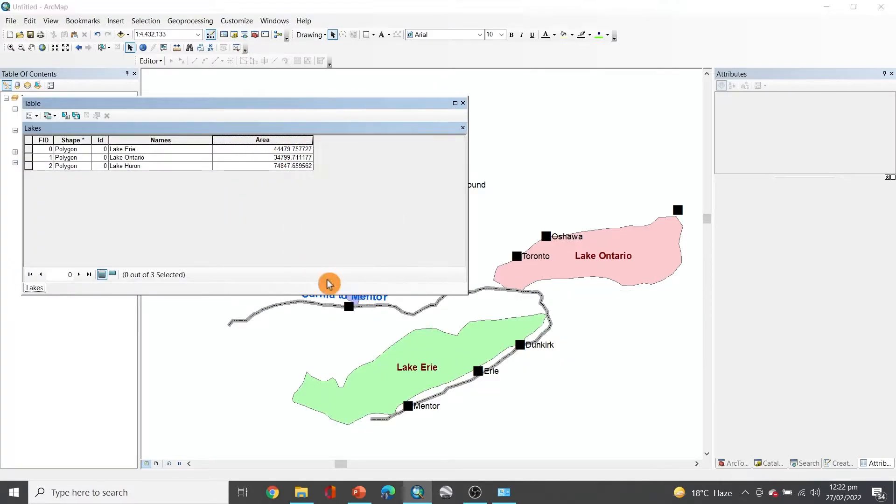
Delete the Area field from the Lakes table and close the table.
{"action": "right_click", "coordinate": [295, 139]}
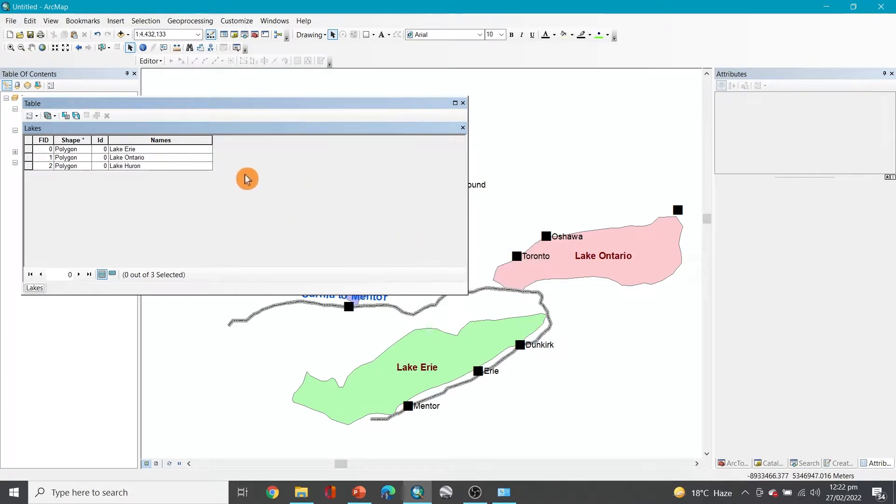
{"action": "left_click", "coordinate": [160, 140]}
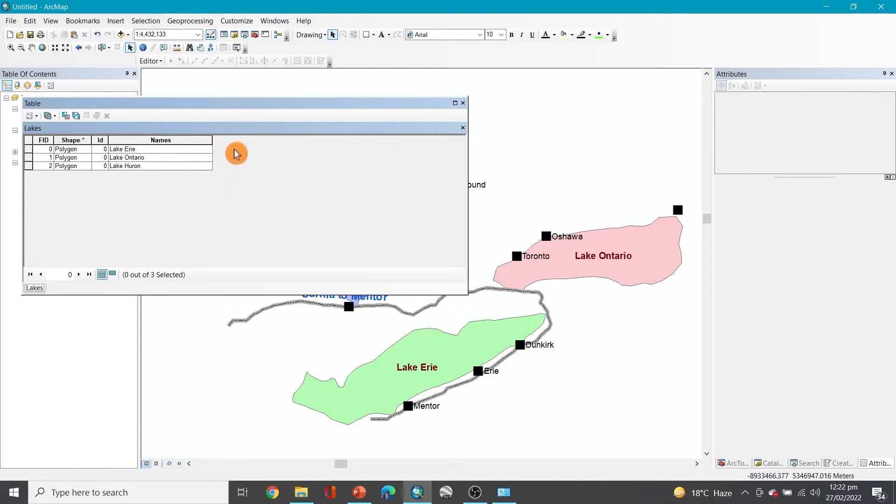
{"action": "left_click", "coordinate": [30, 116]}
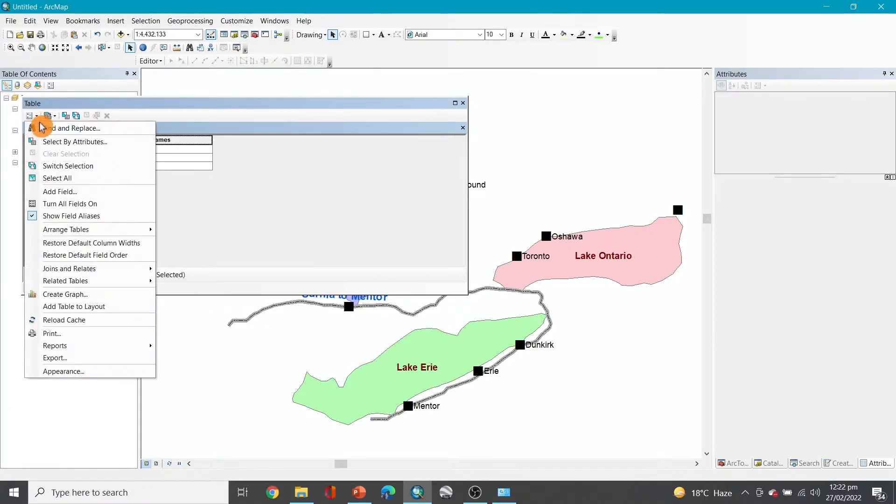
{"action": "left_click", "coordinate": [341, 175]}
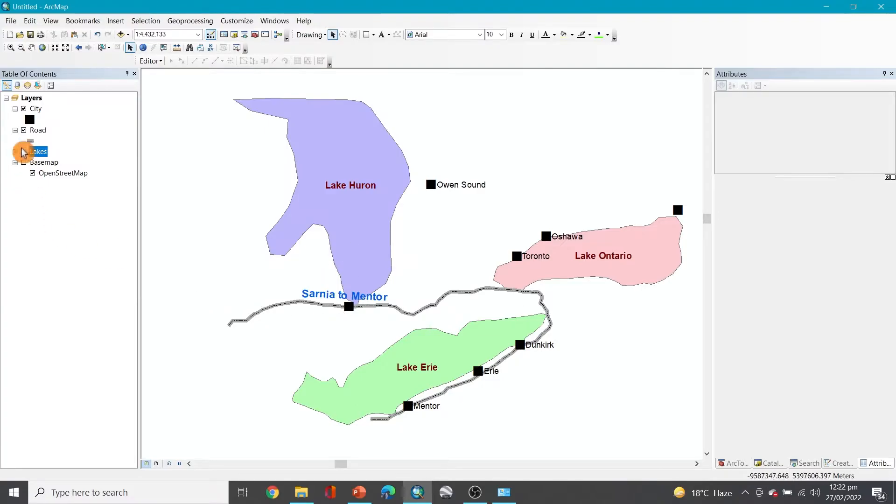
Open the Road attribute table and add a Length field.
{"action": "right_click", "coordinate": [38, 130]}
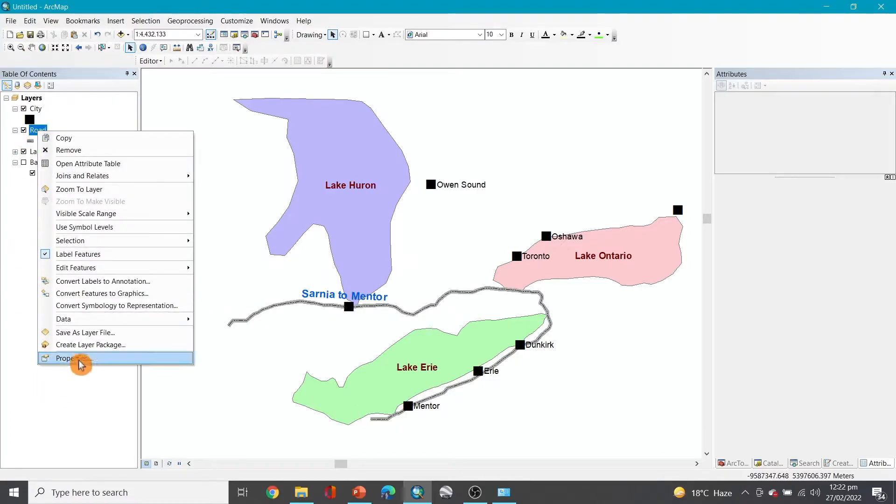
{"action": "left_click", "coordinate": [36, 136]}
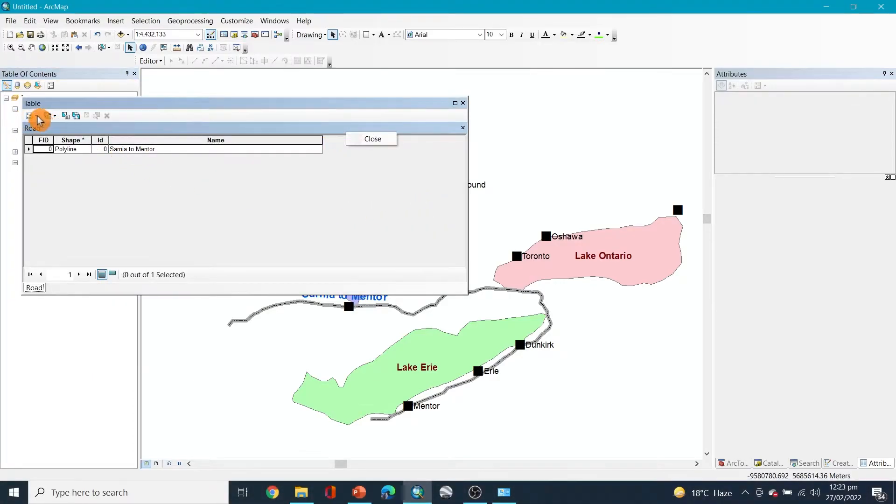
{"action": "left_click", "coordinate": [30, 116]}
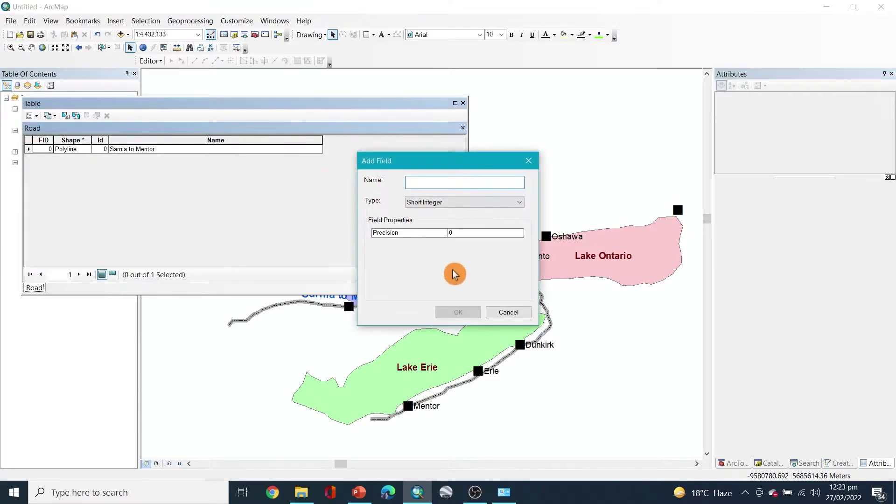
{"action": "type", "text": "Leng"}
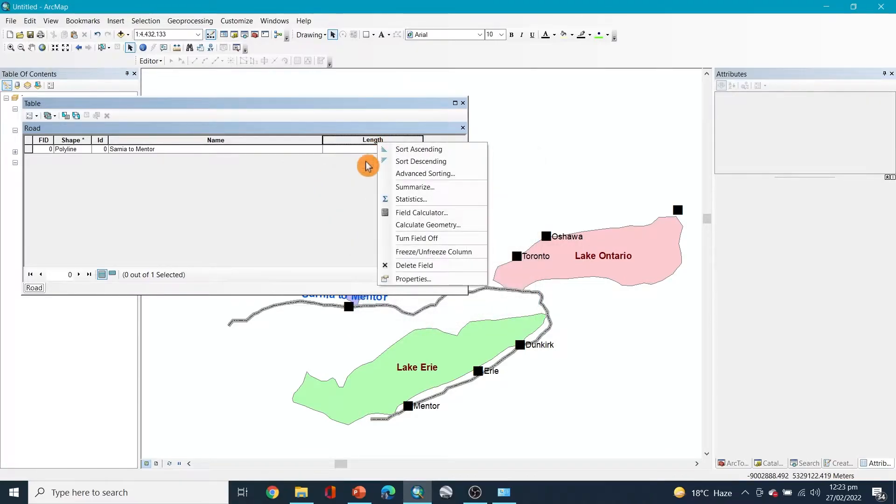
Calculate the Sarnia to Mentor road Length in US miles (718.647804) and close the table.
{"action": "left_click", "coordinate": [428, 224]}
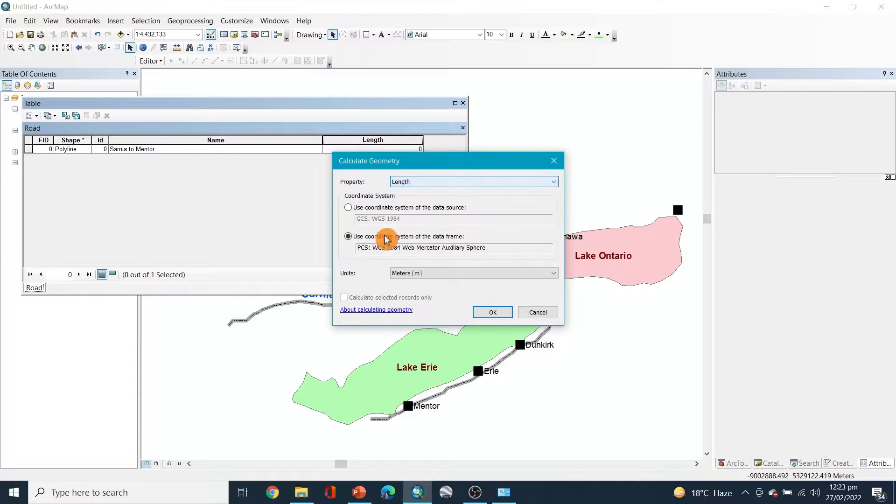
{"action": "left_click", "coordinate": [492, 312]}
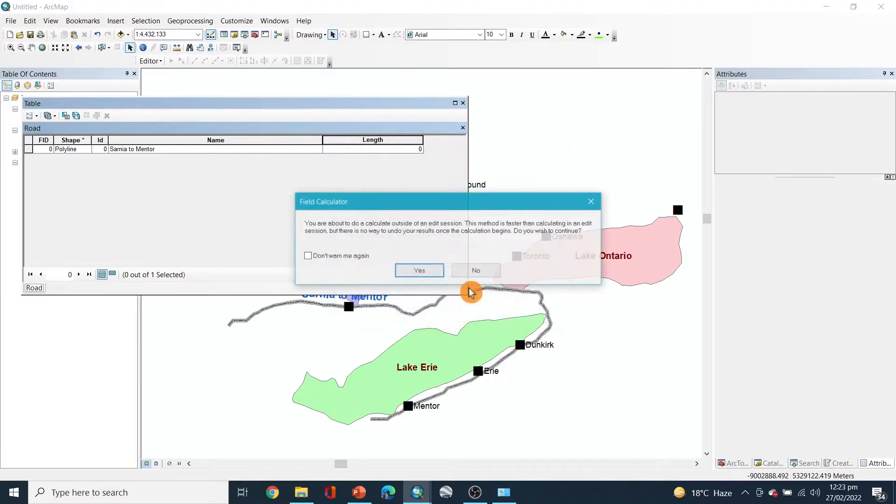
{"action": "left_click", "coordinate": [419, 270]}
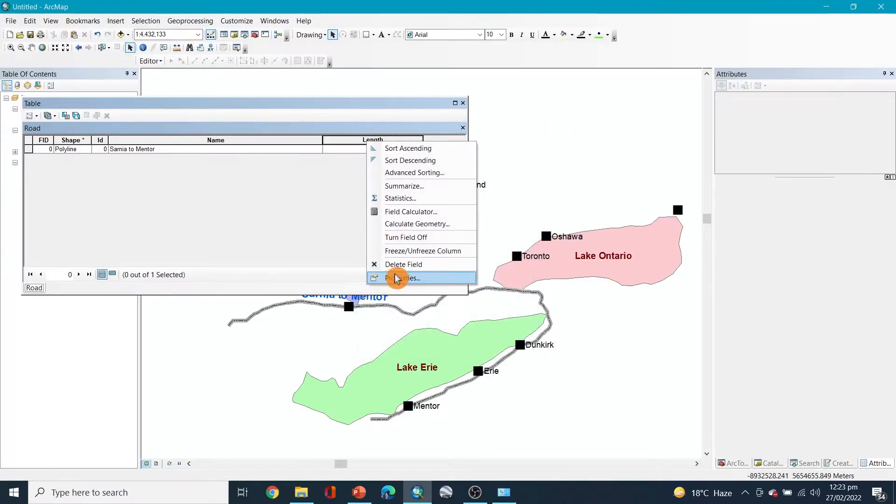
{"action": "left_click", "coordinate": [403, 278]}
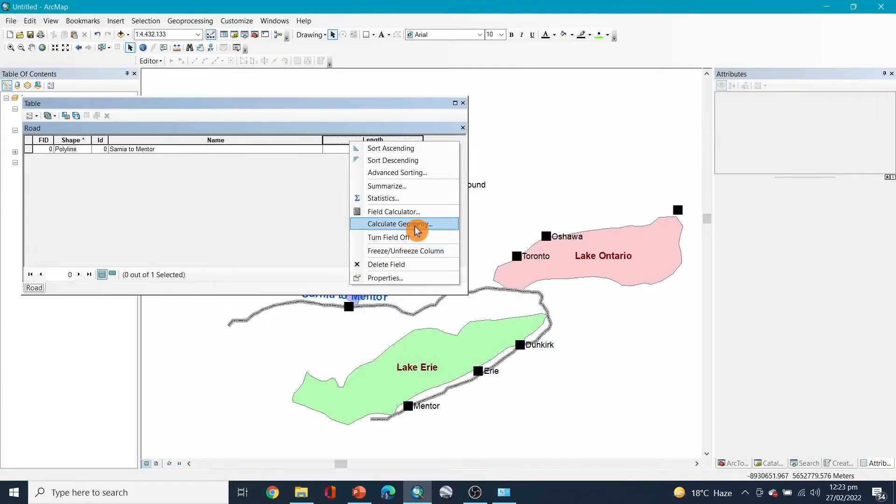
{"action": "left_click", "coordinate": [398, 224]}
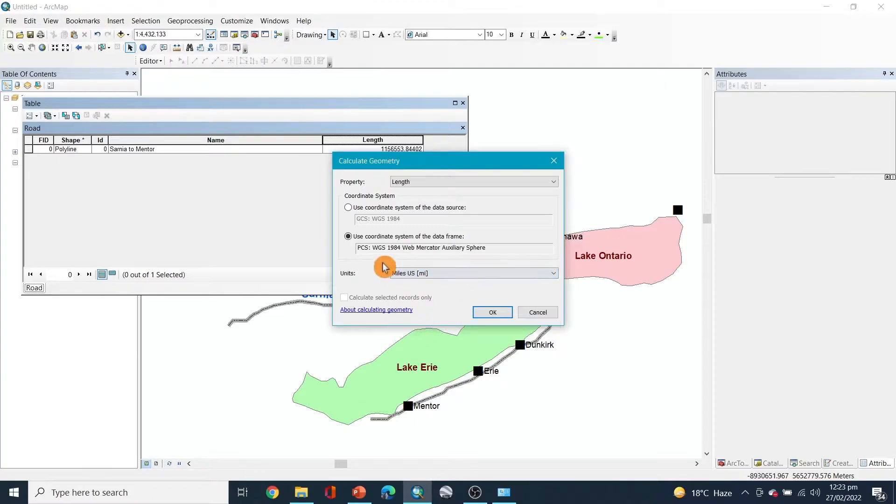
{"action": "left_click", "coordinate": [492, 312]}
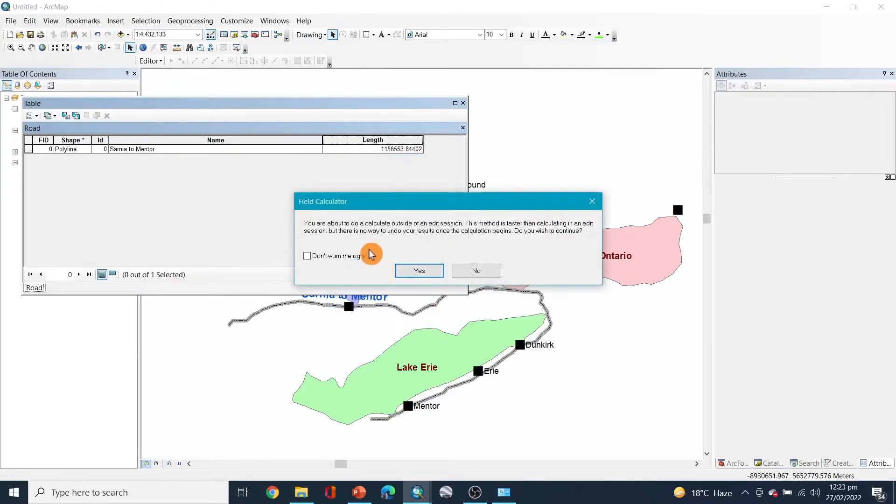
{"action": "left_click", "coordinate": [419, 271]}
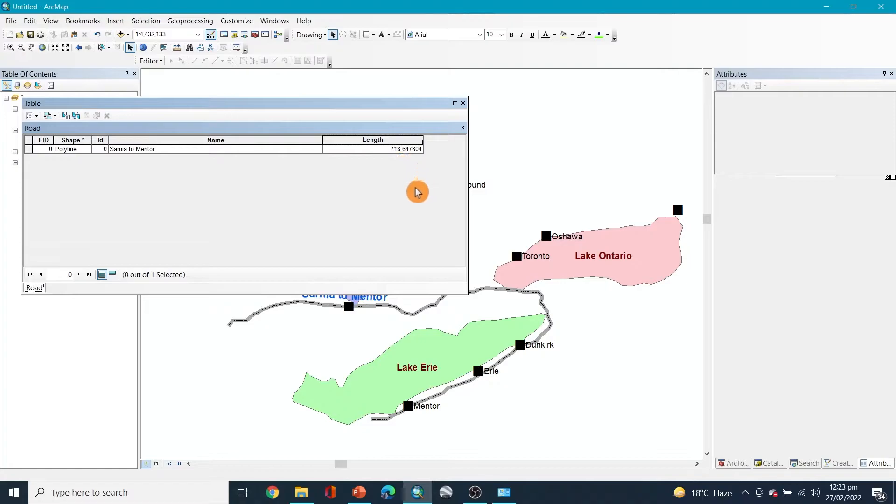
{"action": "left_click", "coordinate": [463, 127]}
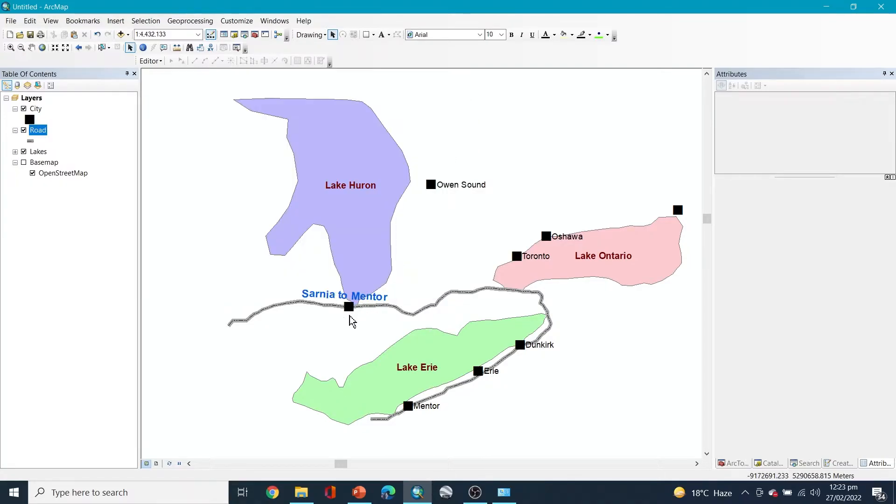
{"action": "mouse_move", "coordinate": [365, 337]}
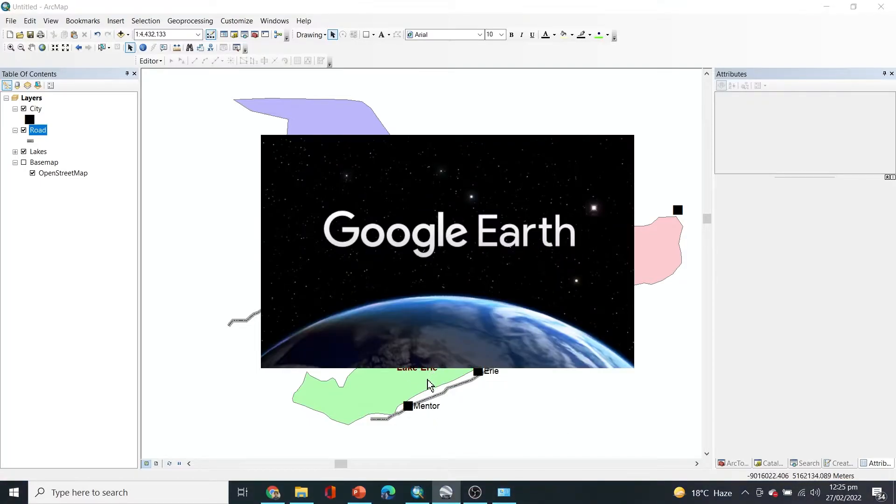
{"action": "mouse_move", "coordinate": [415, 392]}
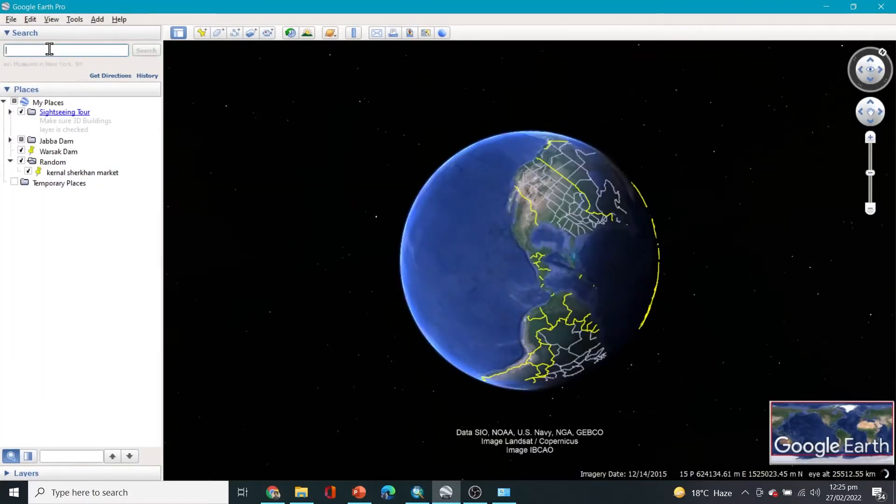
Search for Sarnia in Google Earth Pro and zoom out to the Great Lakes.
{"action": "type", "text": "Sarnia"}
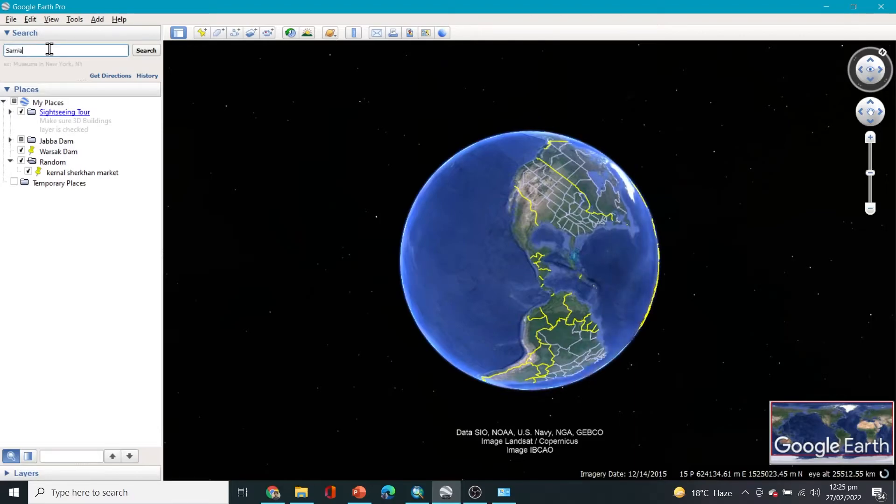
{"action": "left_click", "coordinate": [146, 50]}
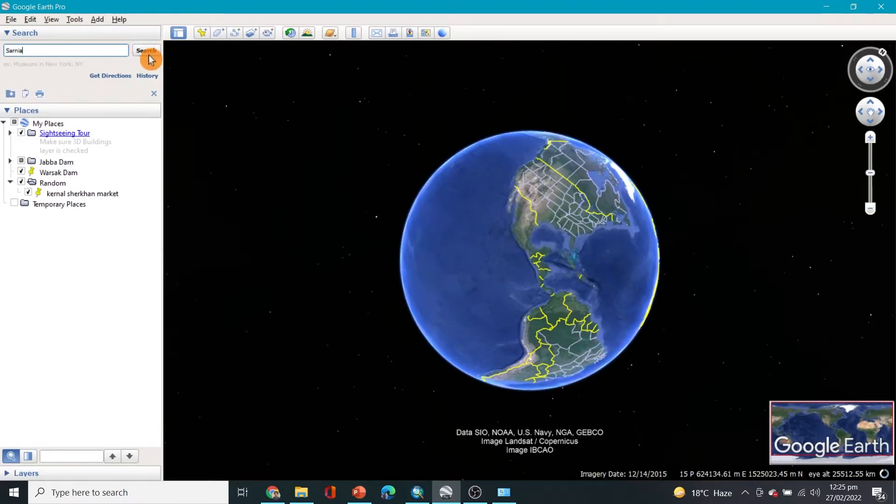
{"action": "left_click", "coordinate": [146, 50]}
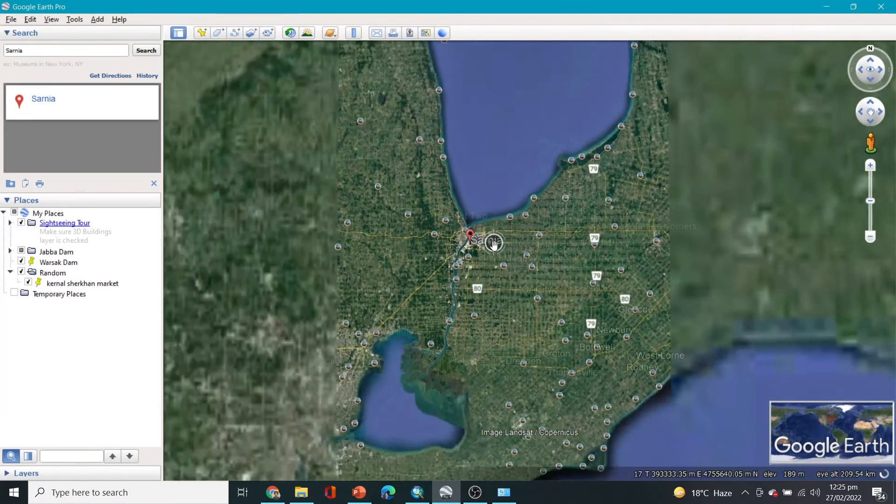
{"action": "scroll", "scroll_direction": "down", "scroll_amount": 3}
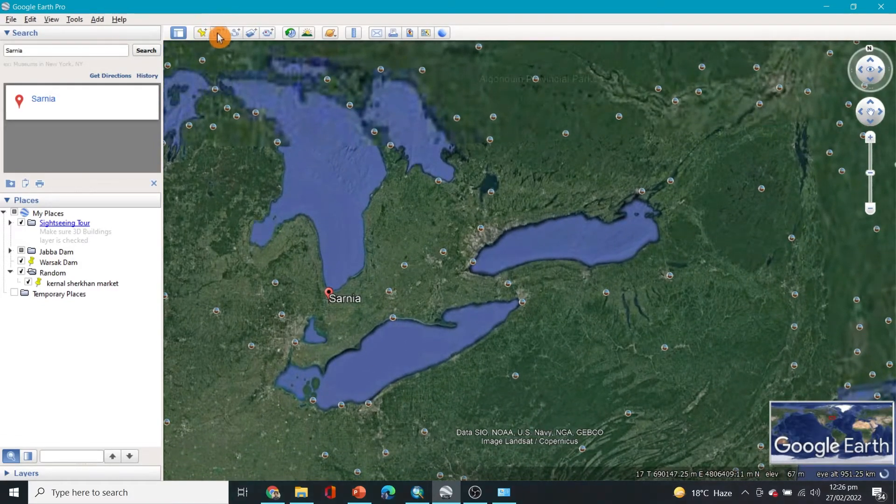
Draw a 576-mile path from Sarnia along Lake Erie past Cleveland, then return to ArcMap.
{"action": "left_click", "coordinate": [221, 32]}
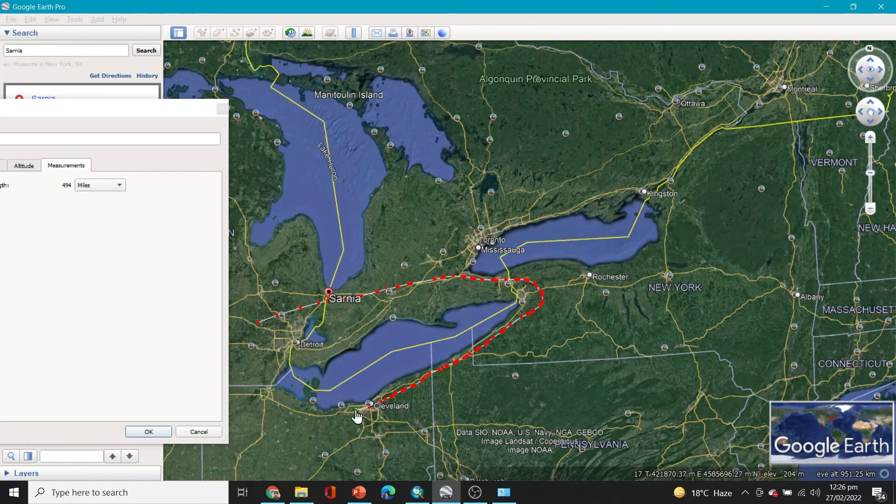
{"action": "left_click_drag", "start_coordinate": [356, 414], "coordinate": [339, 417]}
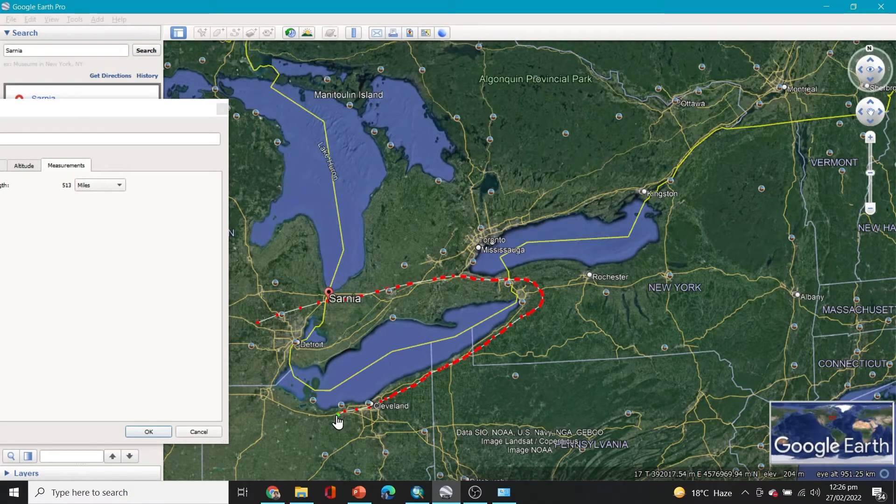
{"action": "left_click", "coordinate": [277, 449]}
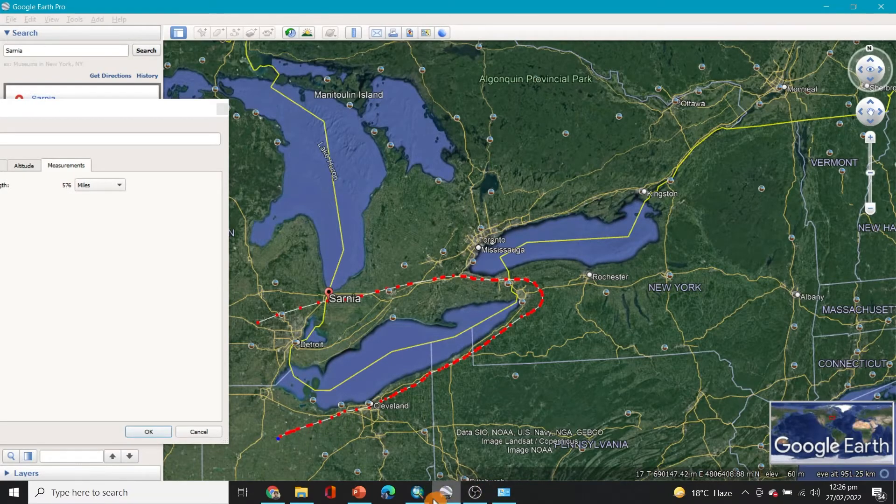
{"action": "left_click", "coordinate": [414, 492]}
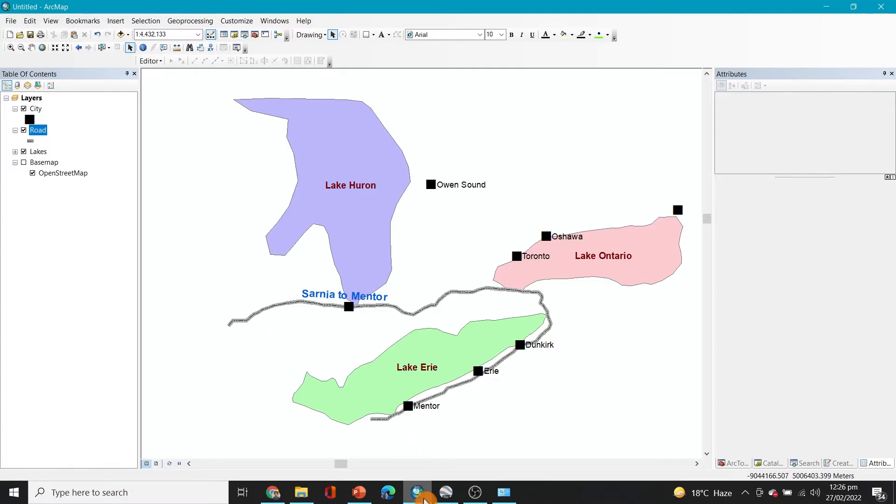
{"action": "left_click", "coordinate": [415, 491]}
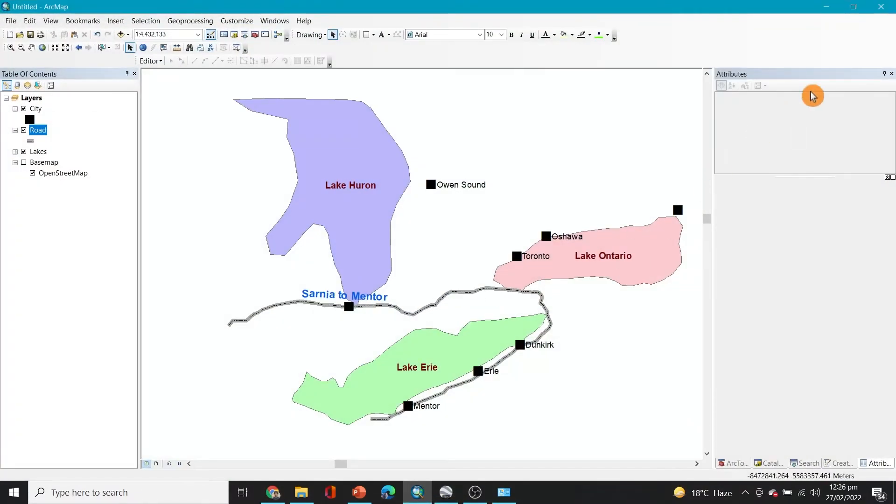
Reshape the path near Lake Erie's east end to 626 miles, then return to ArcMap.
{"action": "left_click", "coordinate": [444, 491]}
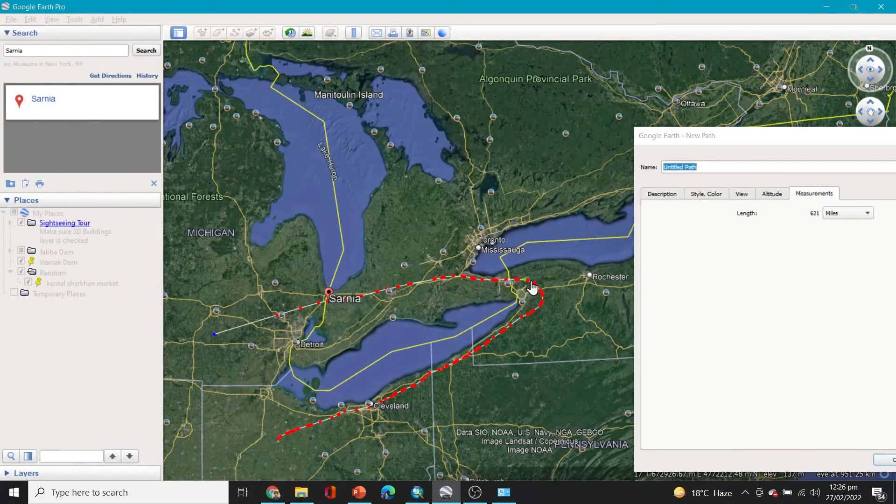
{"action": "left_click_drag", "start_coordinate": [529, 285], "coordinate": [512, 279]}
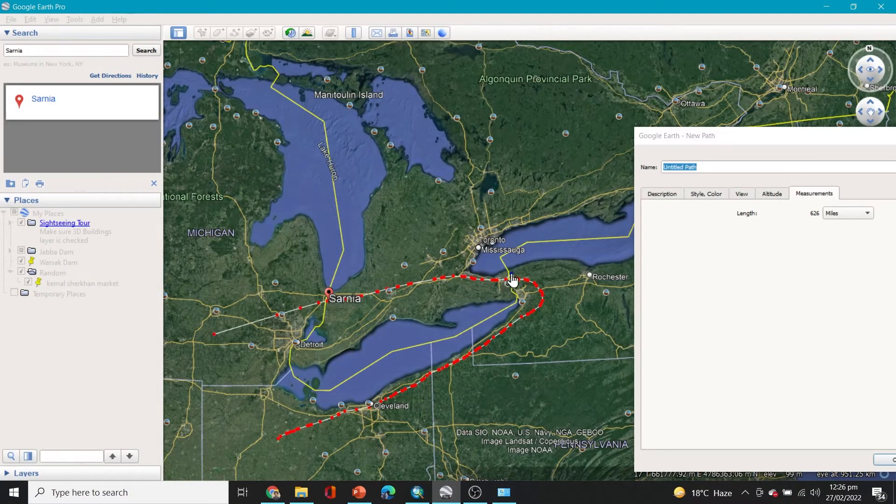
{"action": "left_click", "coordinate": [521, 284]}
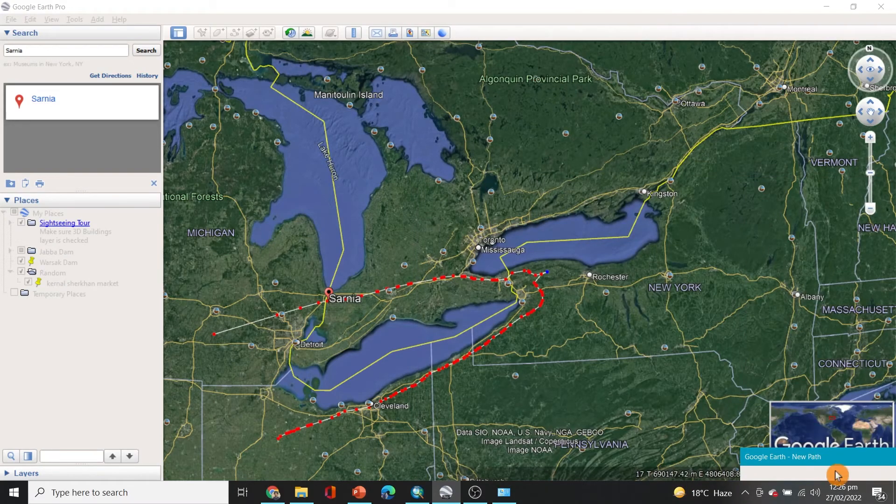
{"action": "left_click", "coordinate": [420, 490]}
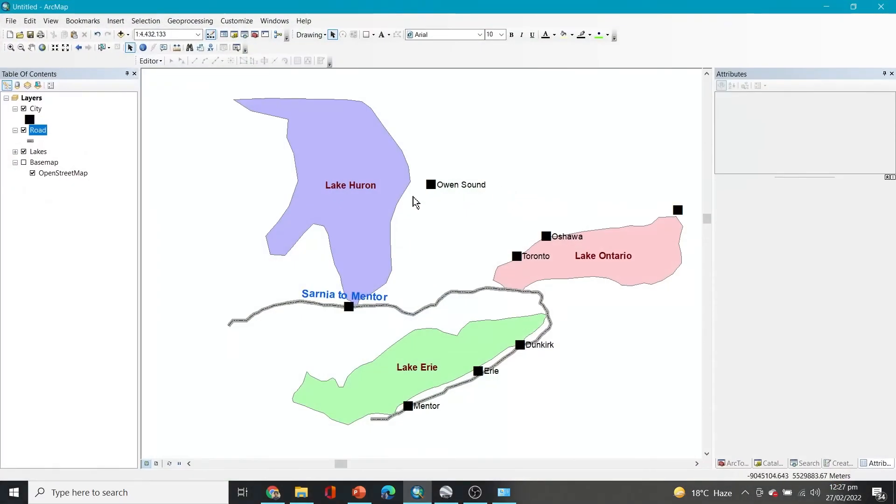
{"action": "right_click", "coordinate": [38, 130]}
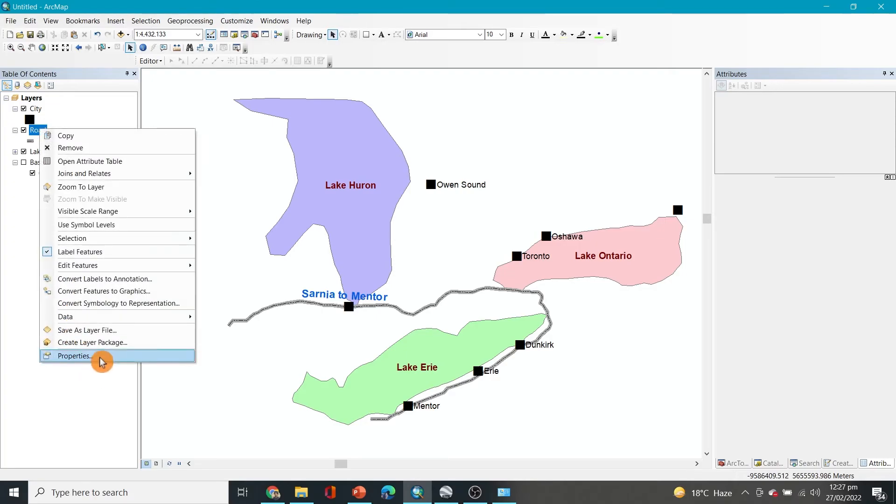
{"action": "left_click", "coordinate": [74, 356]}
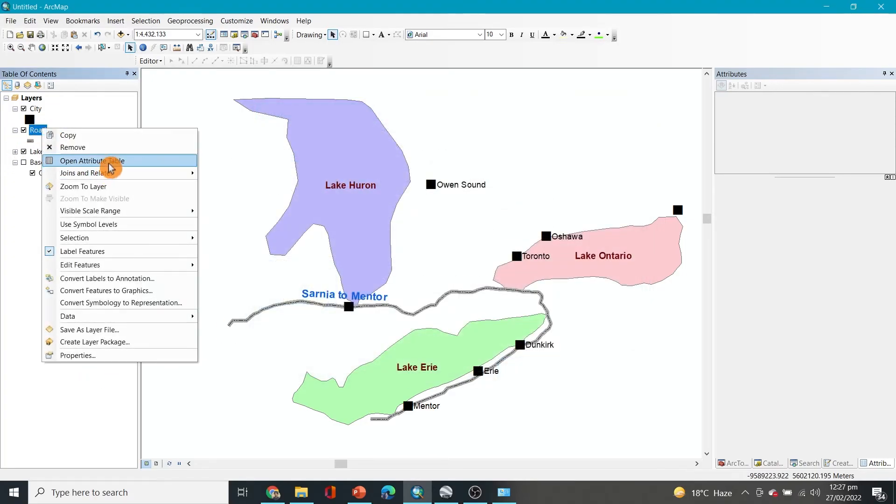
{"action": "left_click", "coordinate": [92, 160]}
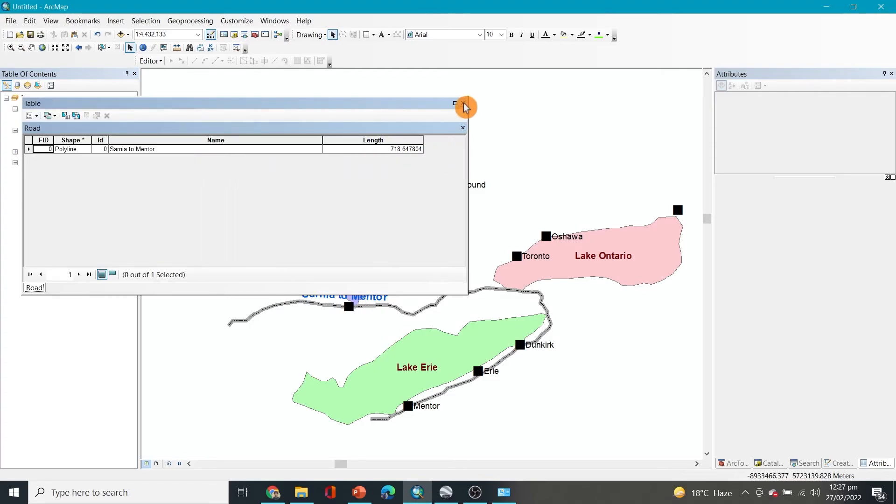
{"action": "left_click", "coordinate": [465, 107]}
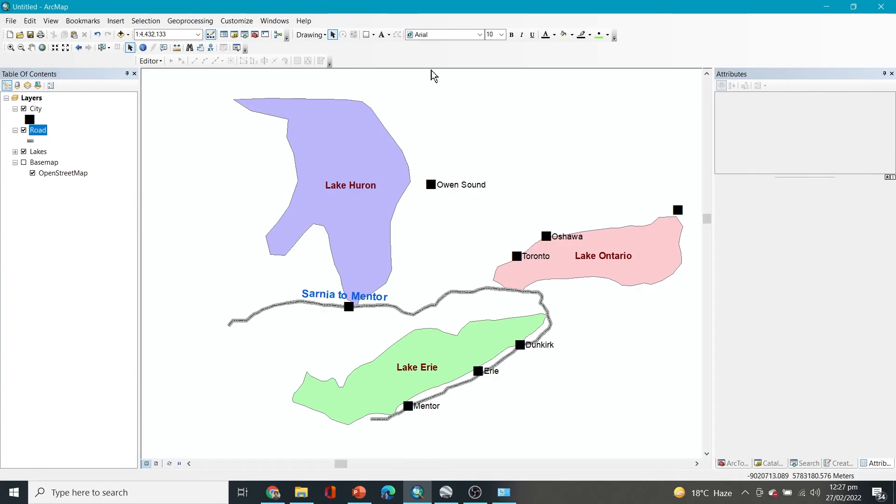
{"action": "mouse_move", "coordinate": [396, 234]}
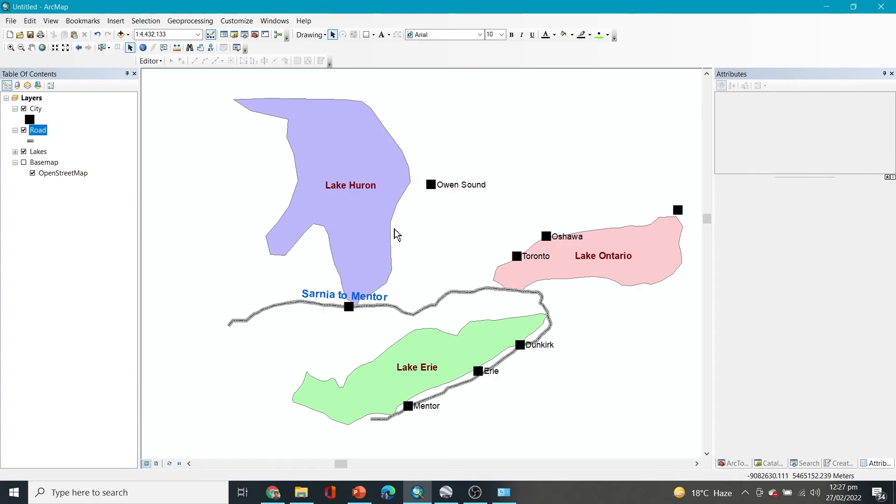